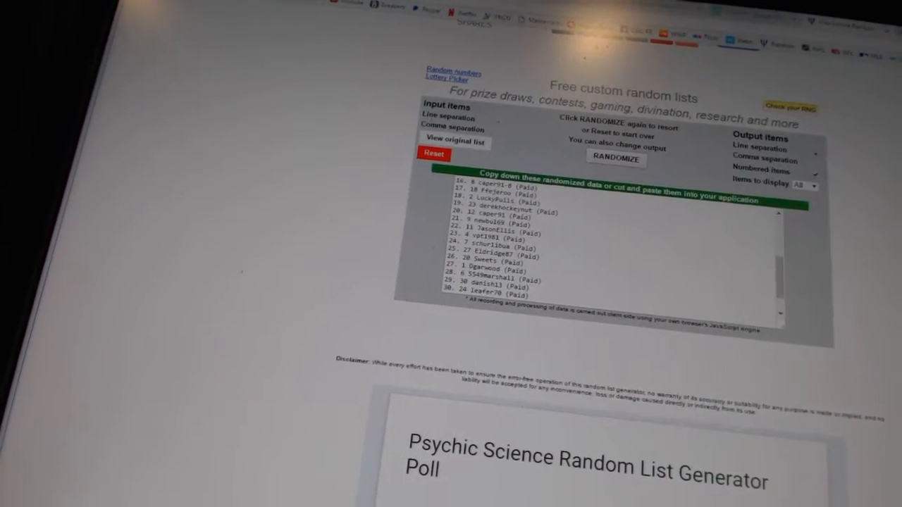
Step: Select the 30 randomized participant names in the output box and copy them
click(614, 158)
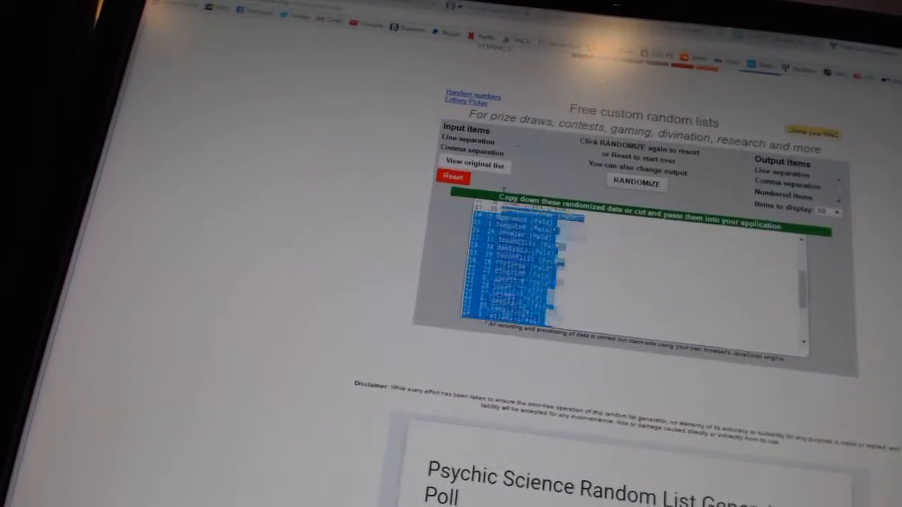
right_click(508, 239)
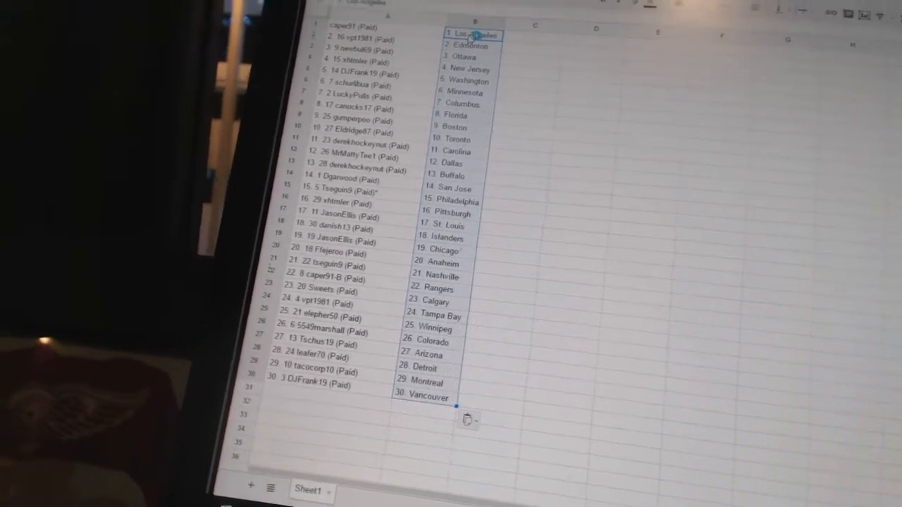
Step: Paste the 30 names into column A beside the team cities and review the pairings
scroll(down, 3)
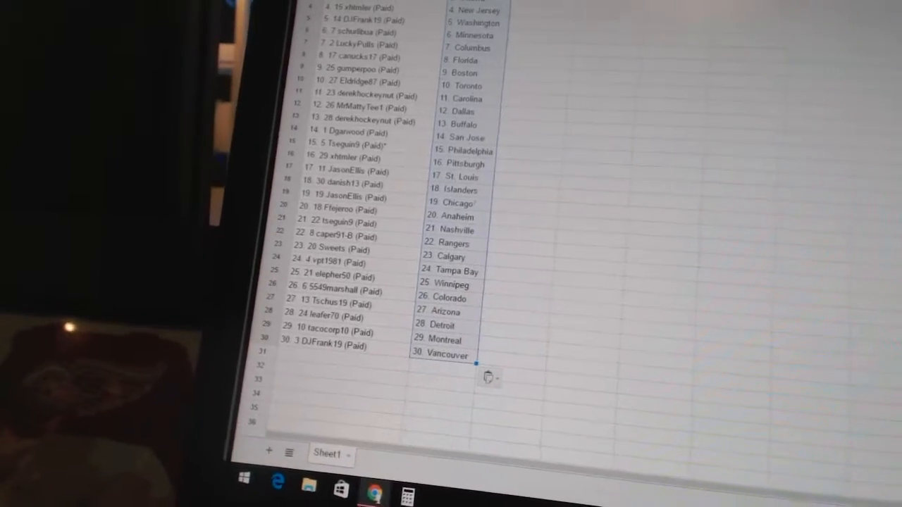